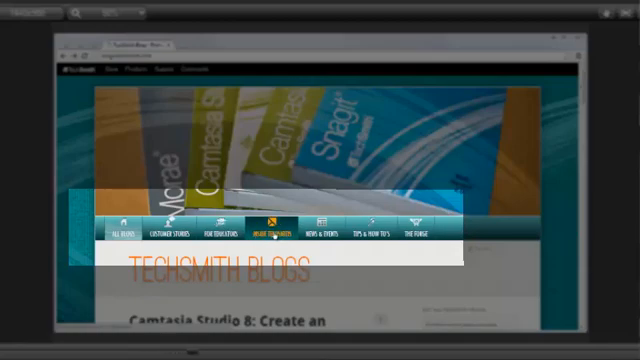
mouse_move(324, 225)
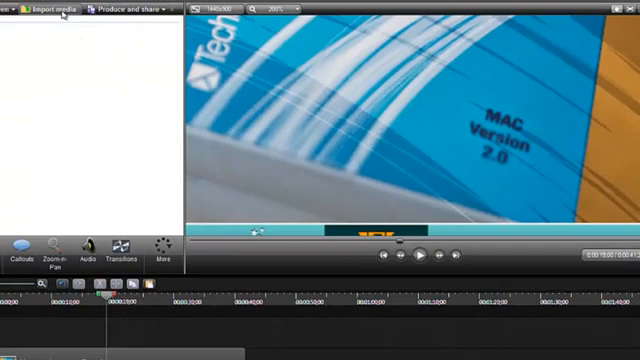
Import the 'patch' image from the Tricky Grouping folder into the clip bin
left_click(46, 10)
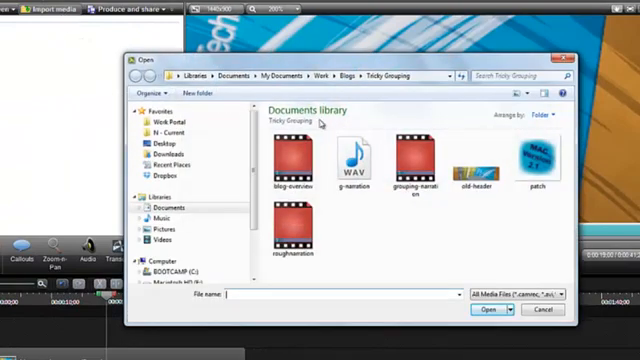
left_click(529, 160)
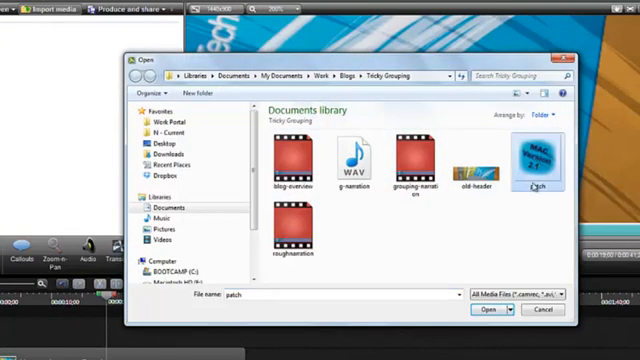
left_click(484, 309)
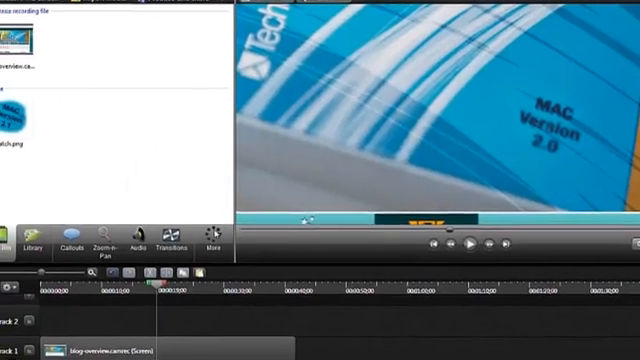
Add patch.png to the timeline at the playhead and drag it over the box sticker
right_click(20, 110)
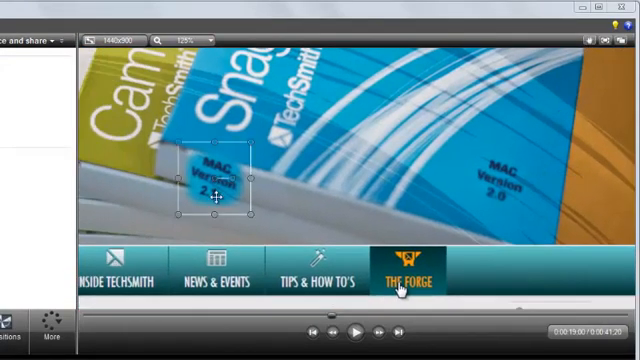
left_click_drag(218, 197, 508, 198)
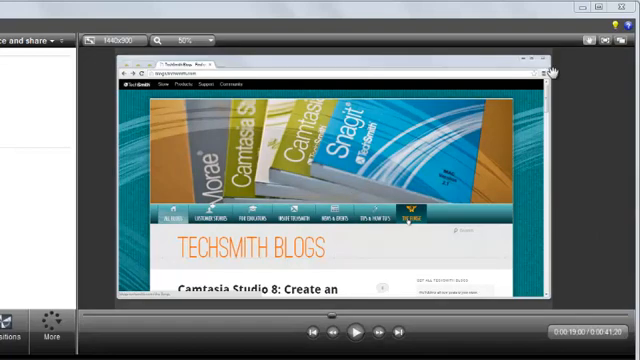
mouse_move(572, 152)
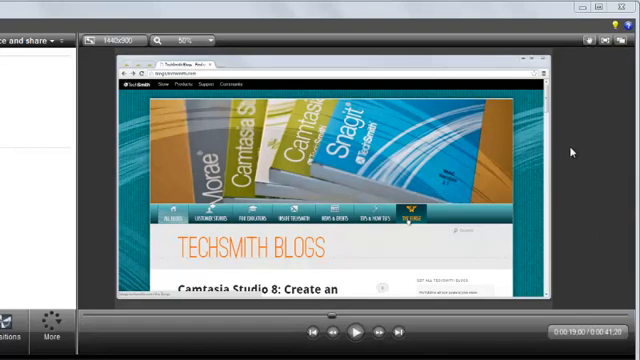
mouse_move(563, 231)
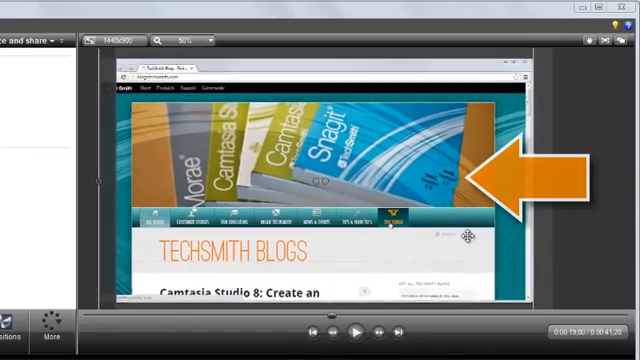
key("ctrl+z")
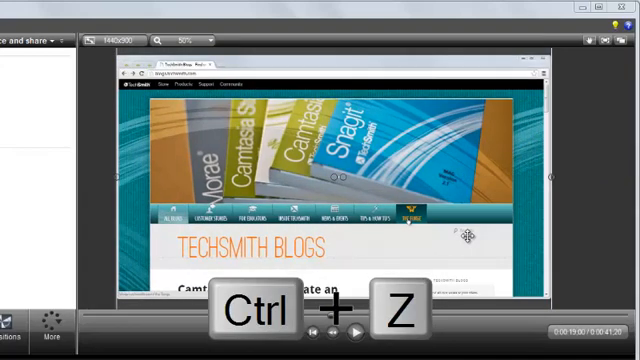
key("ctrl+z")
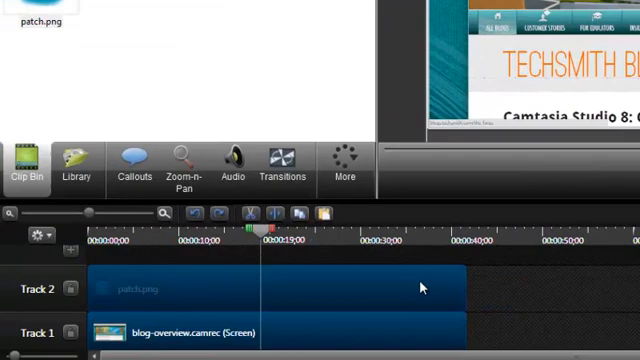
Group the patch image and blog recording clips, then scrub the playhead to check
right_click(422, 286)
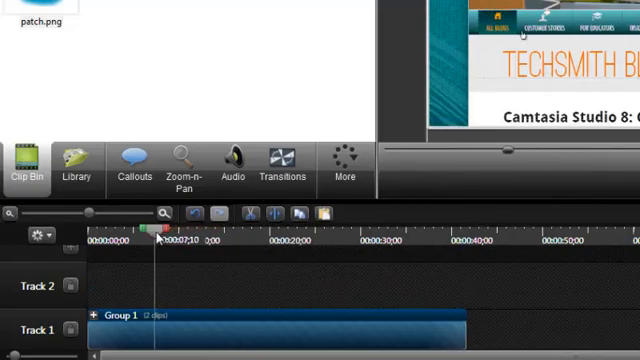
left_click_drag(156, 232, 176, 232)
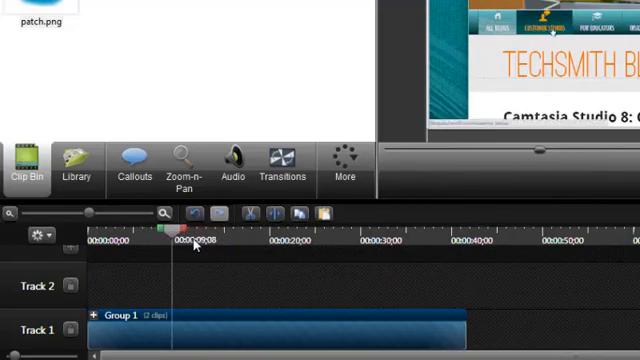